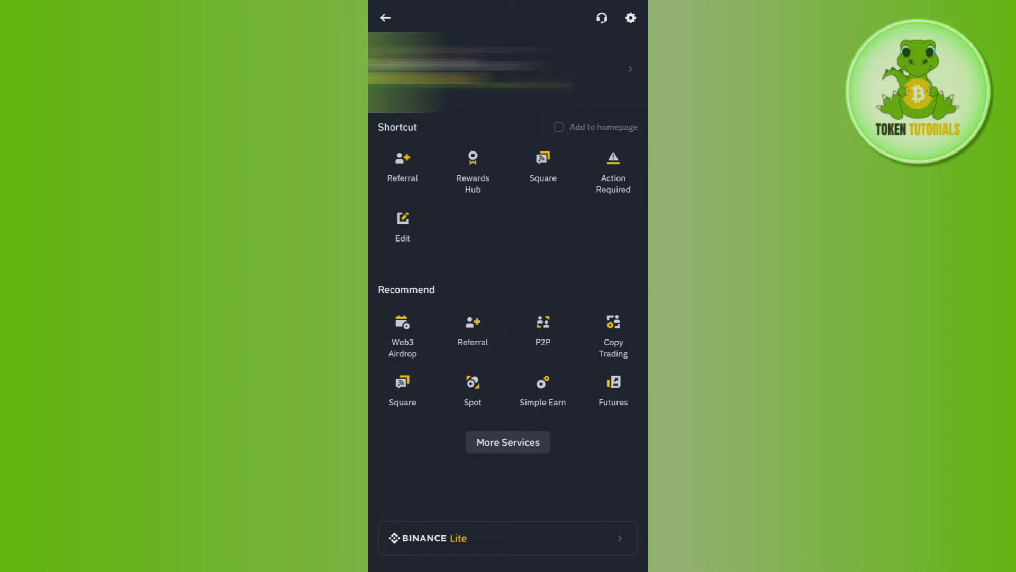
Reach Convert via More Services under the Trade section
click(508, 442)
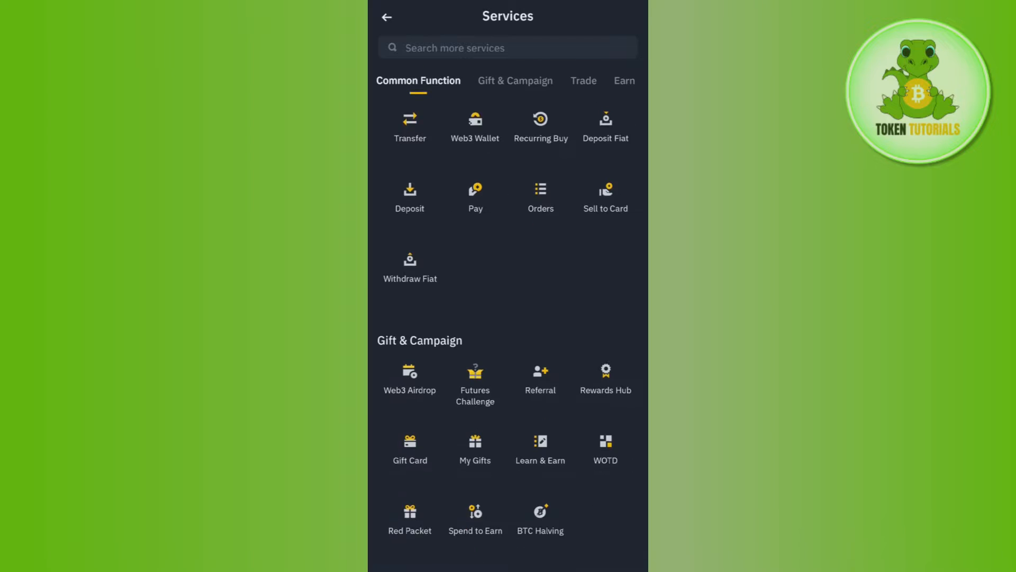
click(516, 80)
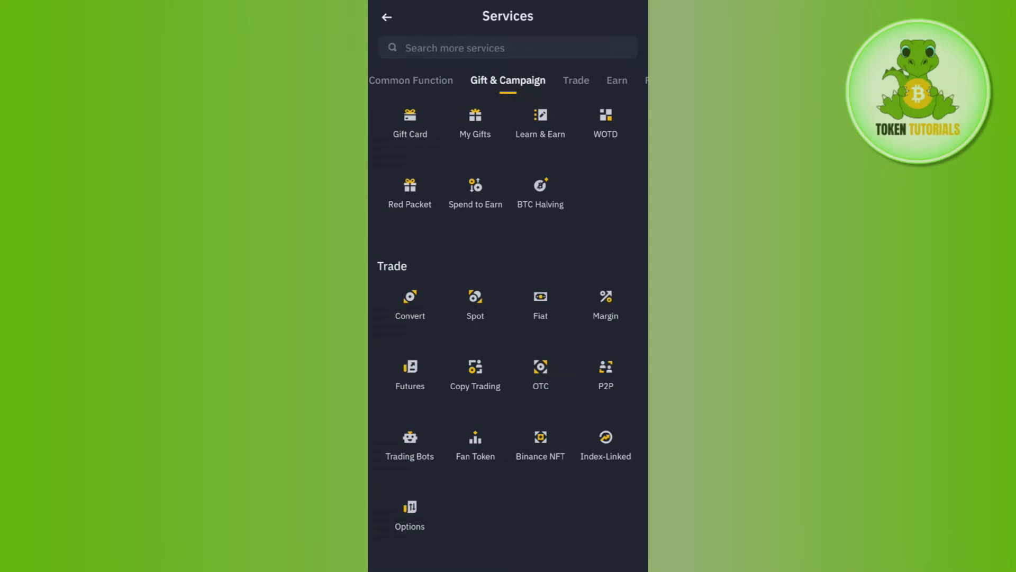
click(410, 300)
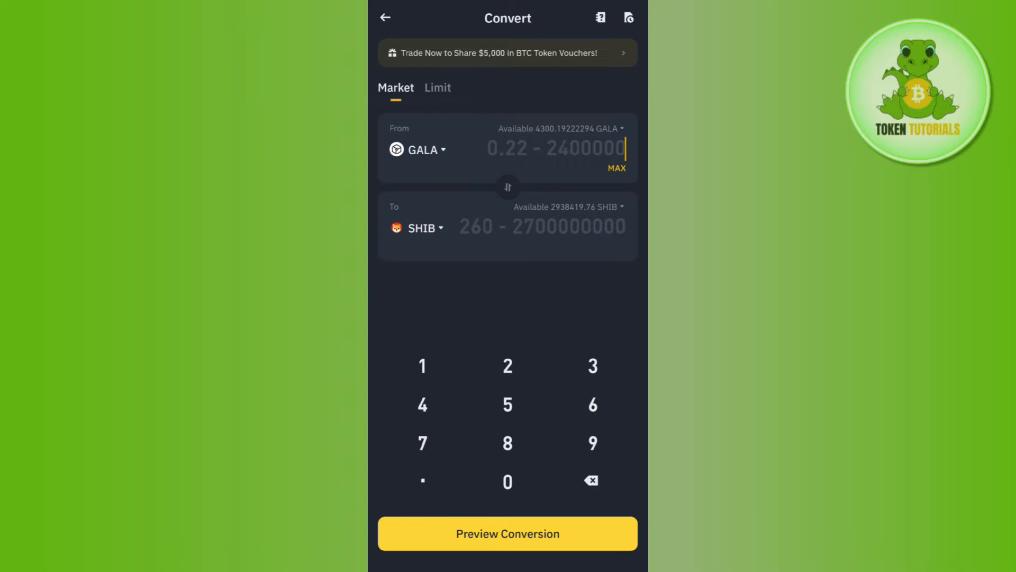
Convert from USDT to TRX with amount 1000 and preview, reaching Confirm order (~7146.7 TRX)
click(417, 150)
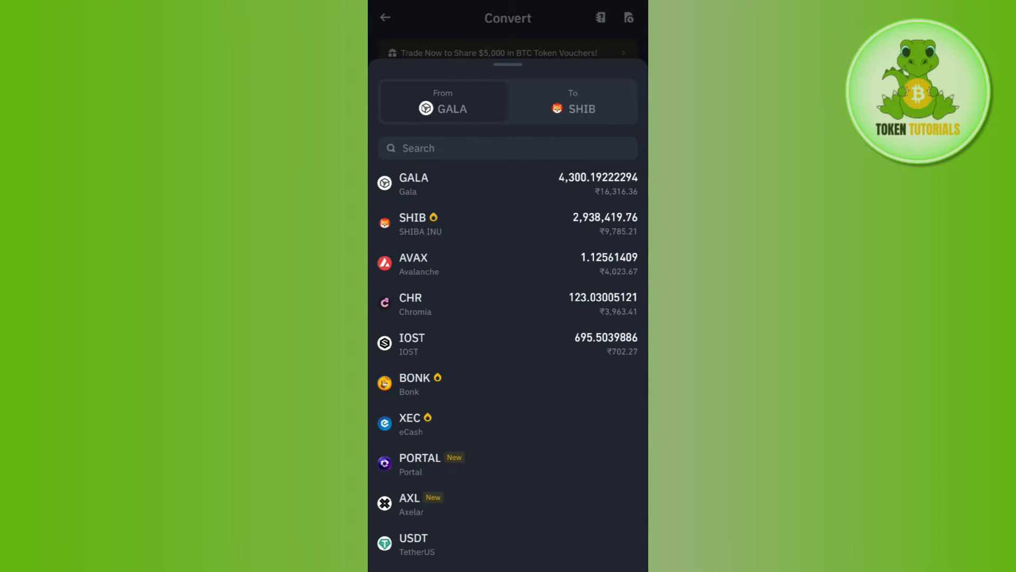
click(508, 148)
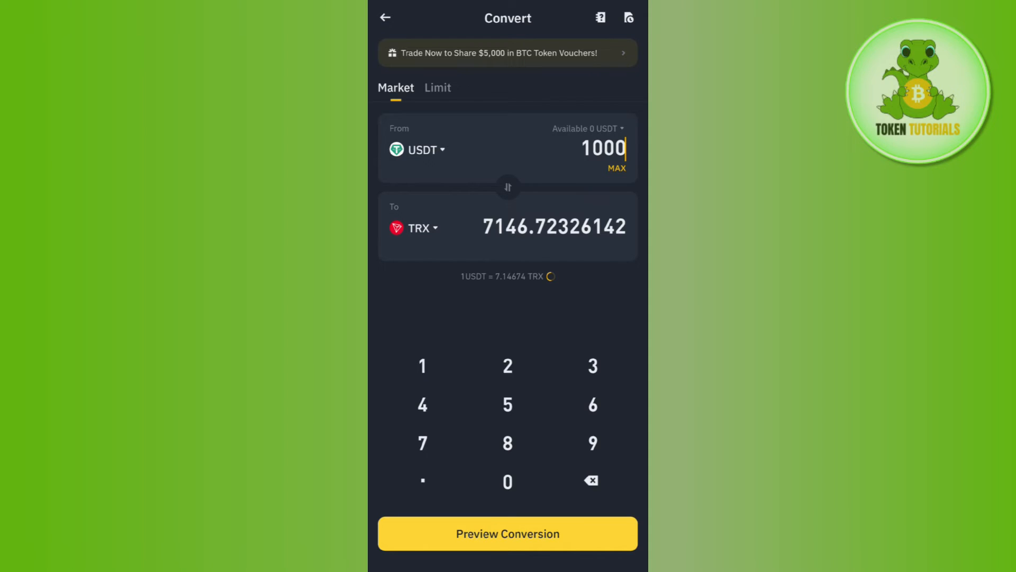
click(507, 534)
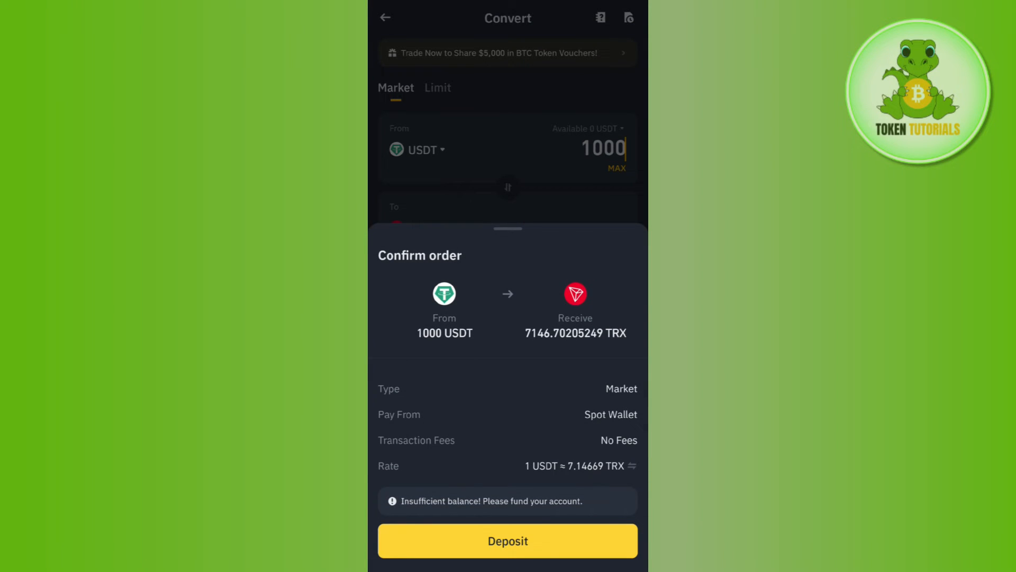